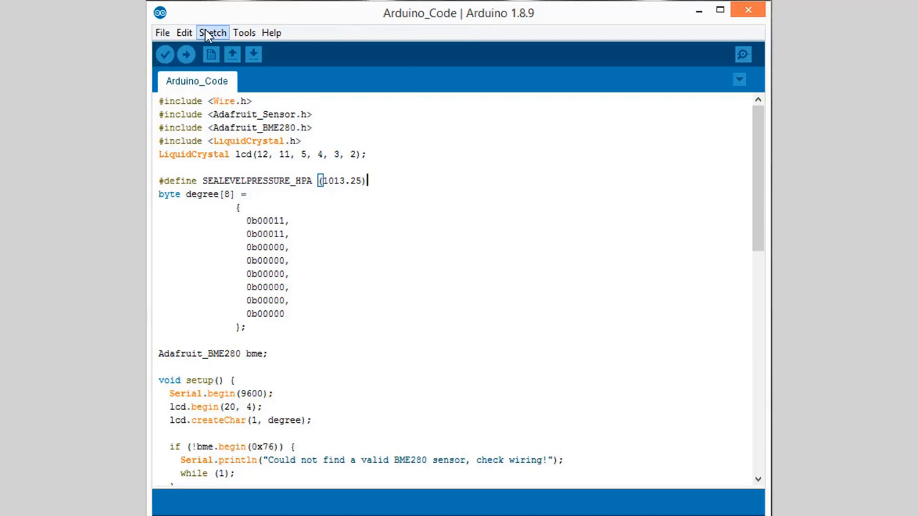
Step: Check that the BME280 and Adafruit Unified Sensor libraries are installed in the Library Manager
{"action": "left_click", "coordinate": [212, 33]}
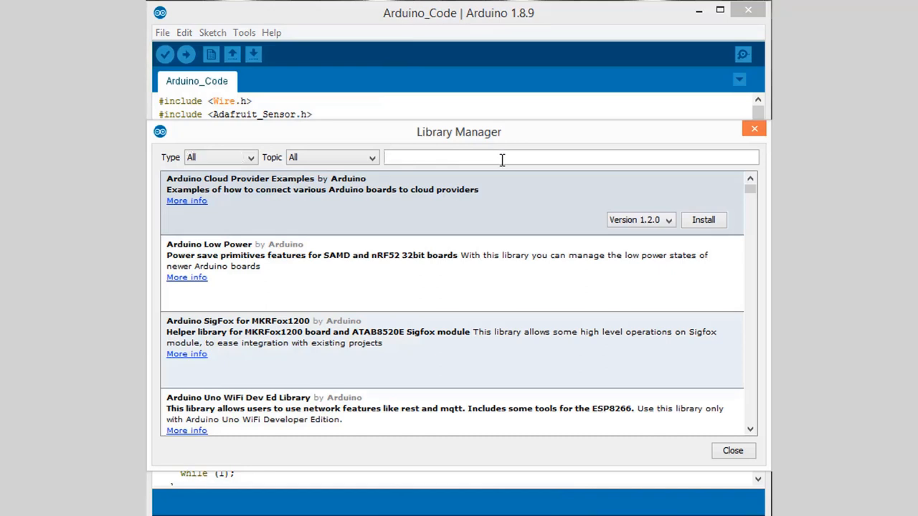
{"action": "type", "text": "BME280"}
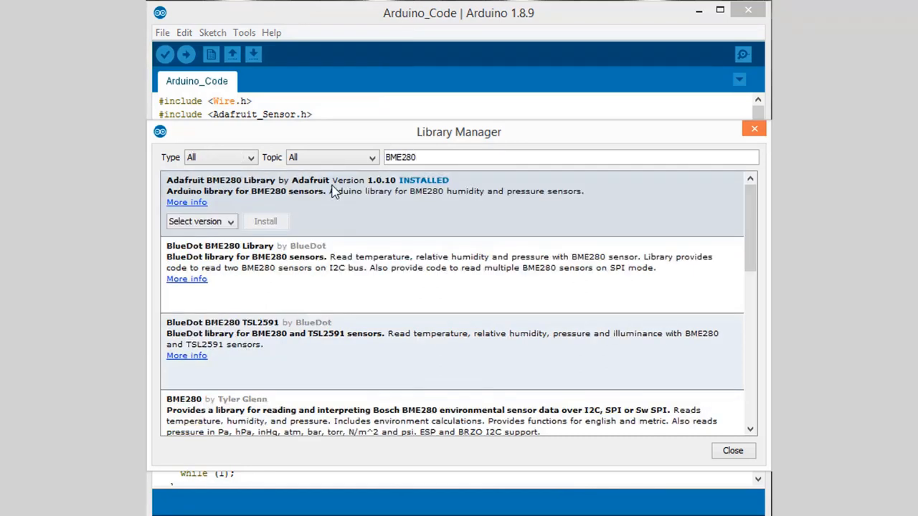
{"action": "mouse_move", "coordinate": [199, 264]}
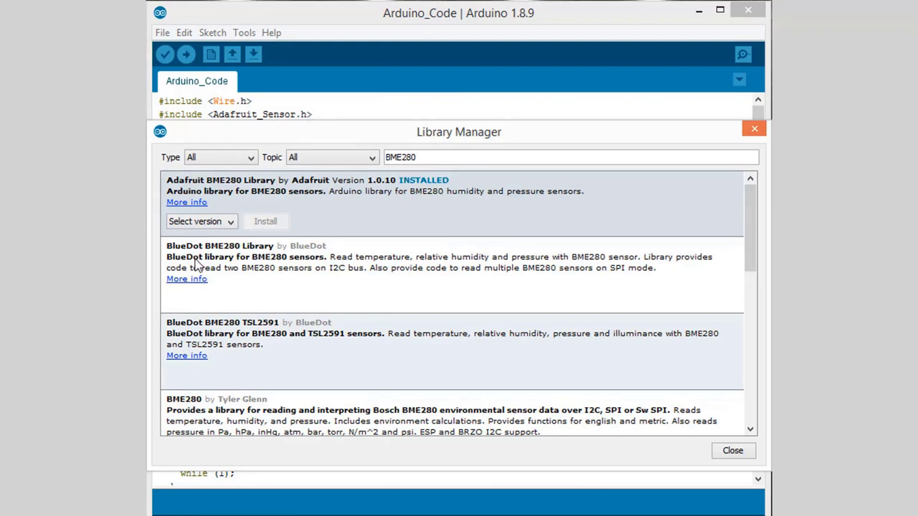
{"action": "type", "text": "A"}
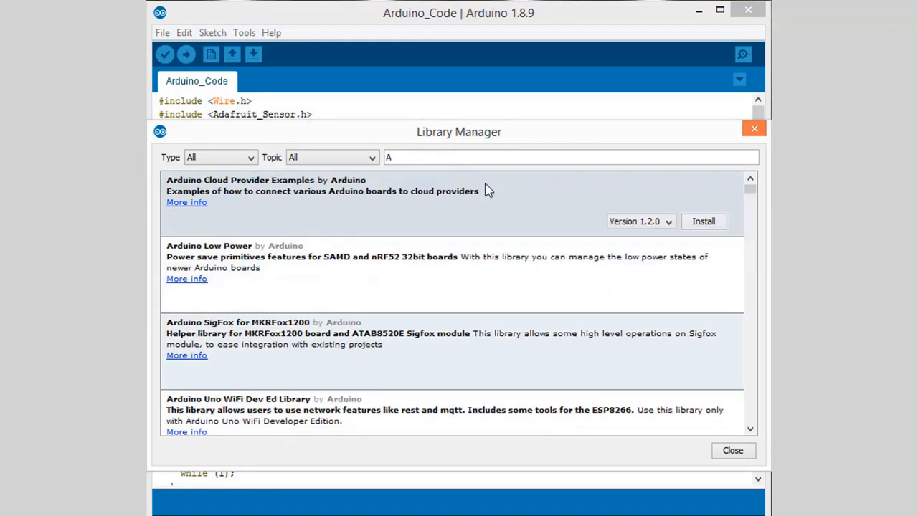
{"action": "type", "text": "Adafruit Unified"}
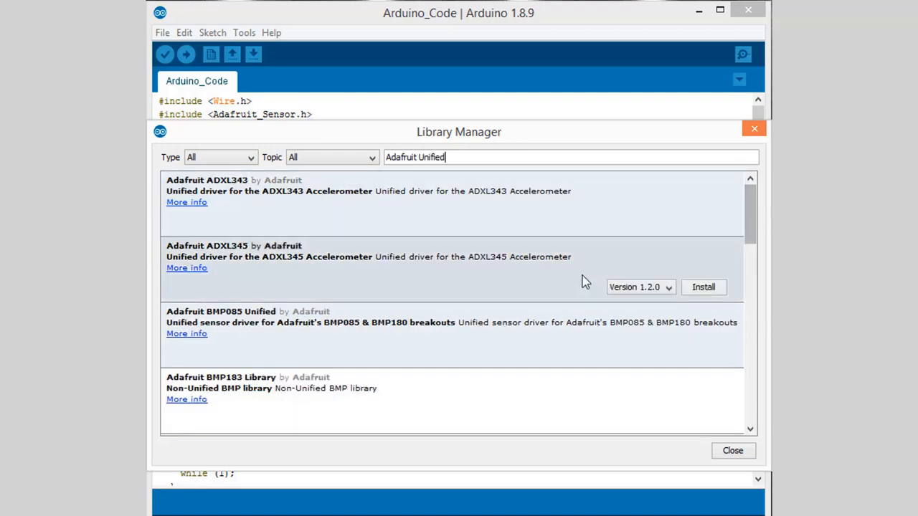
{"action": "scroll", "scroll_direction": "down", "scroll_amount": 3}
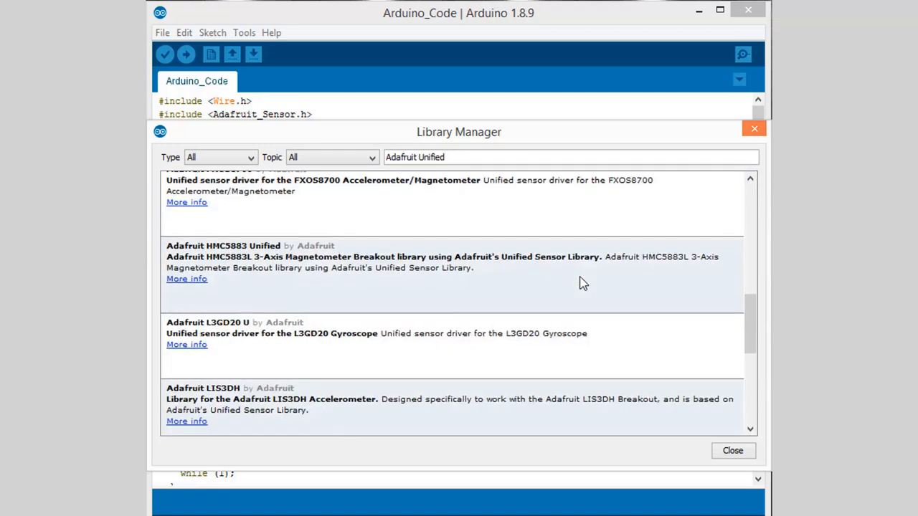
{"action": "scroll", "scroll_direction": "down", "scroll_amount": 3}
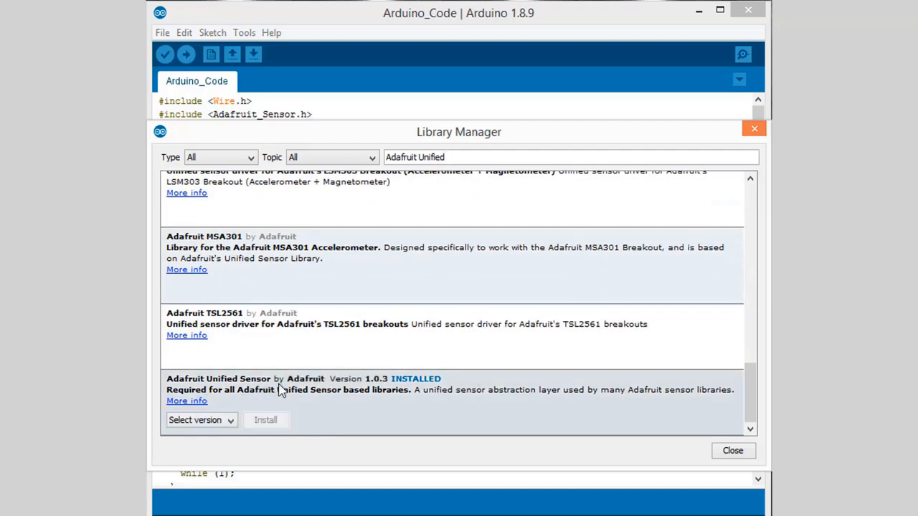
{"action": "mouse_move", "coordinate": [484, 424]}
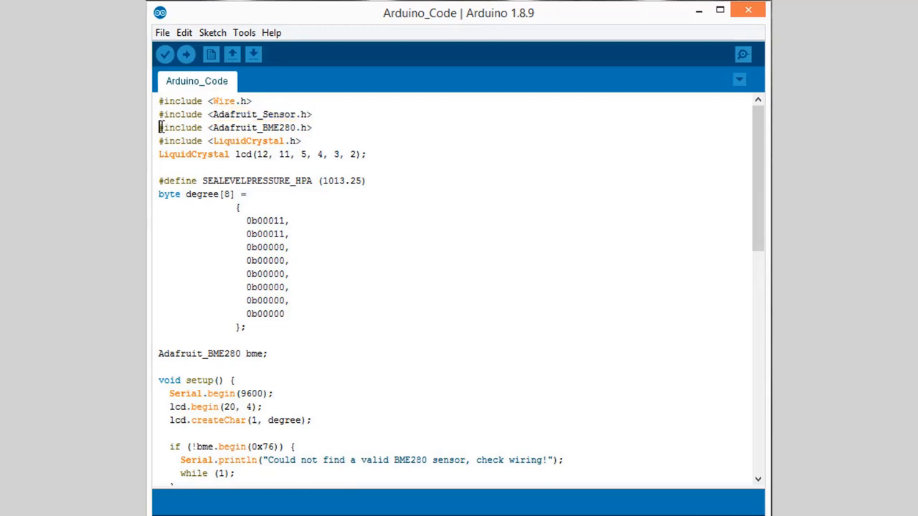
Step: Review the sketch's BME280 and LiquidCrystal includes and the block printing readings to the LCD
{"action": "triple_click", "coordinate": [235, 127]}
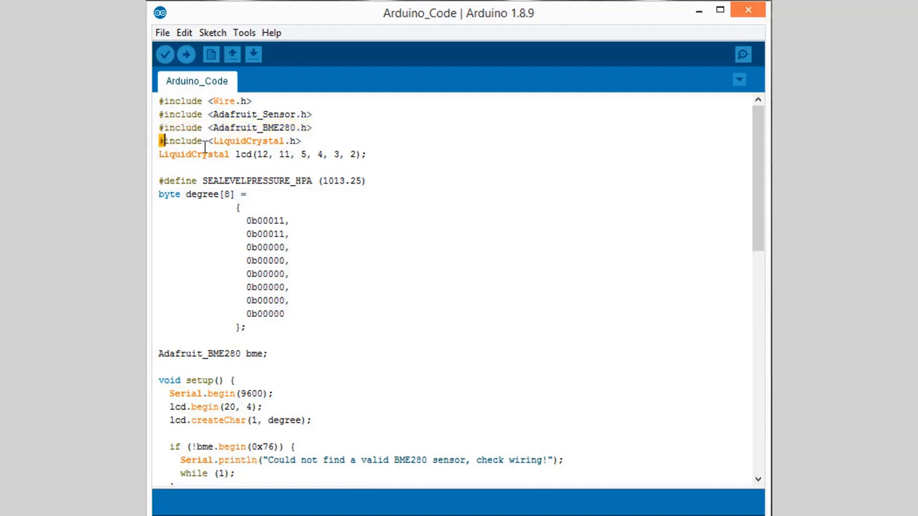
{"action": "left_click_drag", "start_coordinate": [159, 141], "coordinate": [368, 154]}
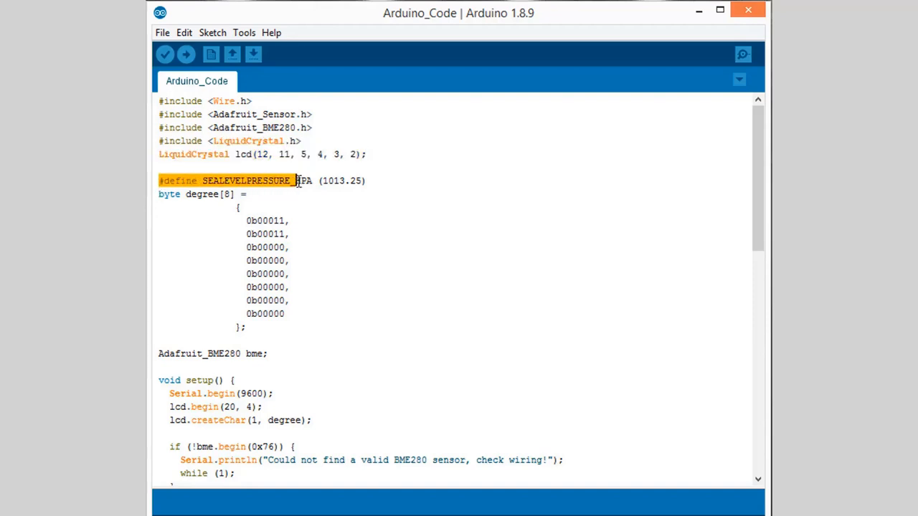
{"action": "left_click", "coordinate": [374, 180]}
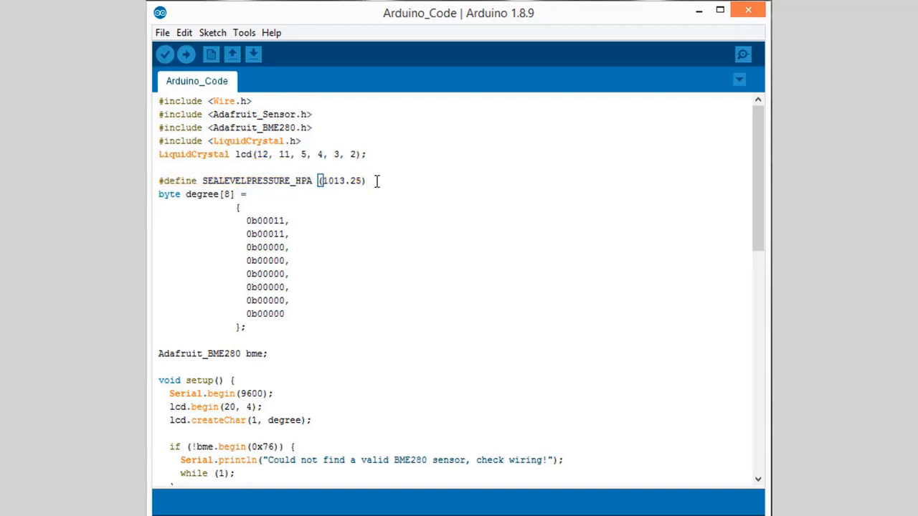
{"action": "scroll", "scroll_direction": "down", "scroll_amount": 3}
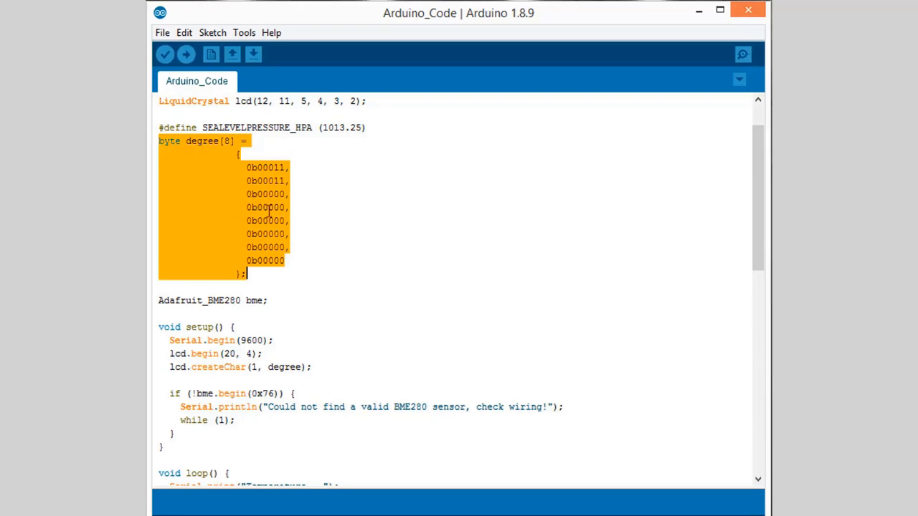
{"action": "scroll", "scroll_direction": "down", "scroll_amount": 3}
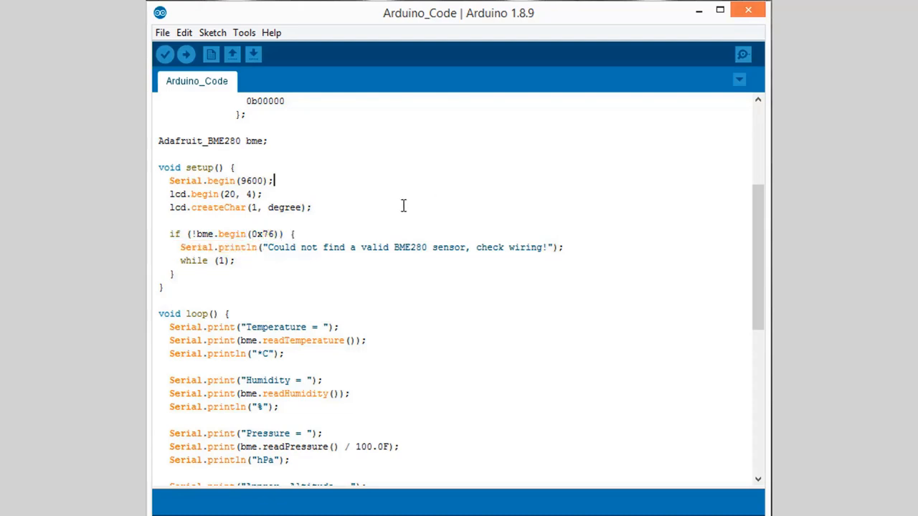
{"action": "scroll", "scroll_direction": "down", "scroll_amount": 3}
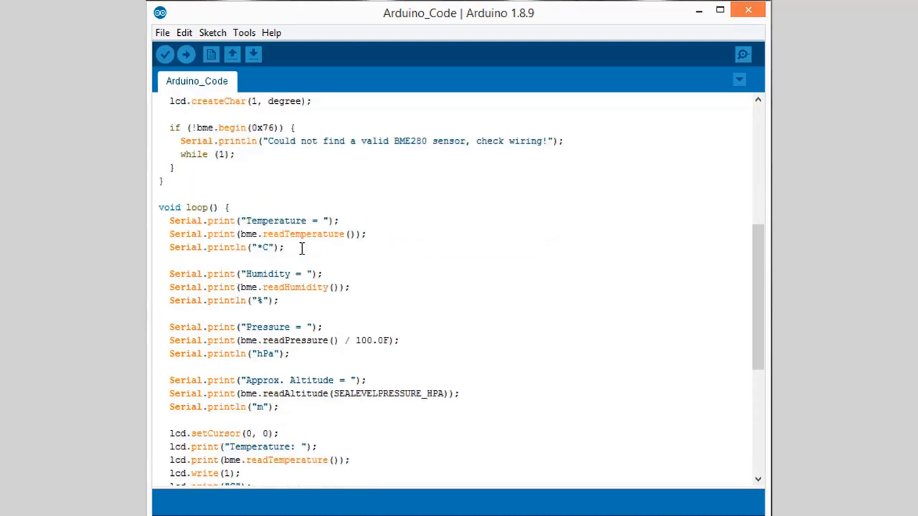
{"action": "scroll", "scroll_direction": "down", "scroll_amount": 3}
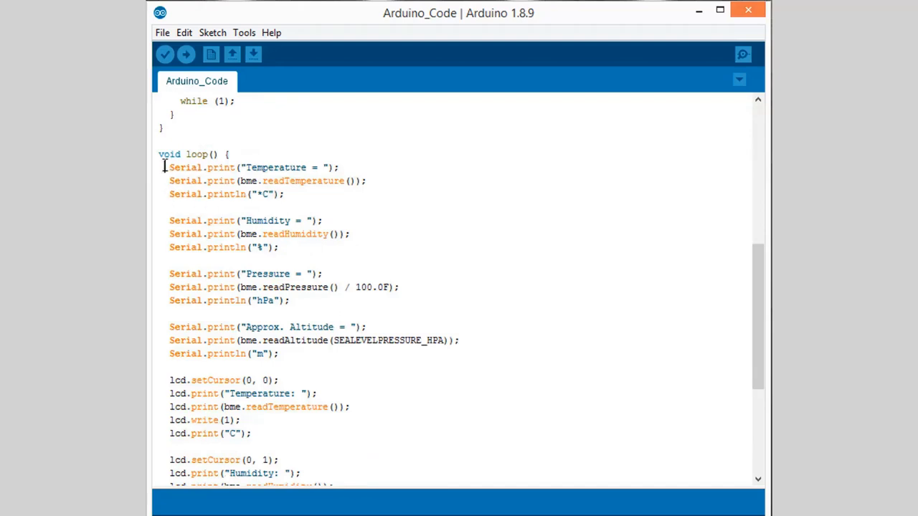
{"action": "left_click_drag", "start_coordinate": [169, 168], "coordinate": [282, 354]}
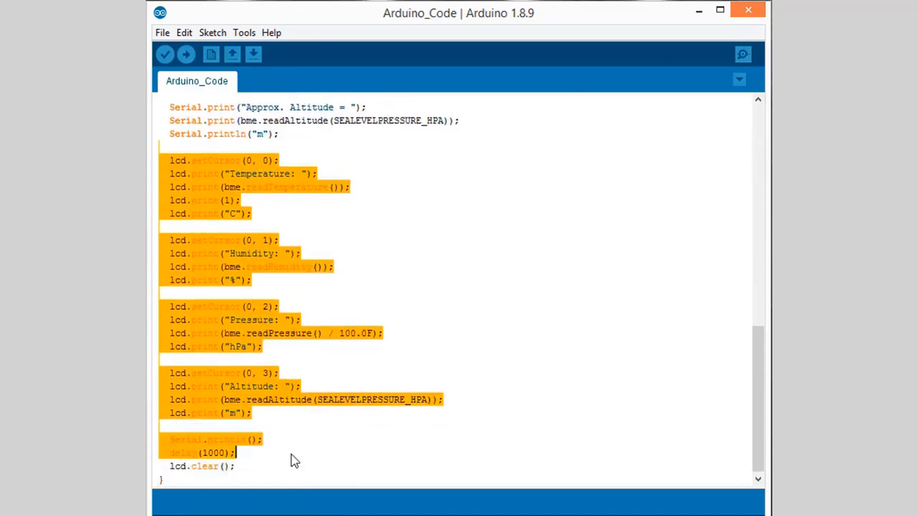
{"action": "left_click", "coordinate": [212, 360]}
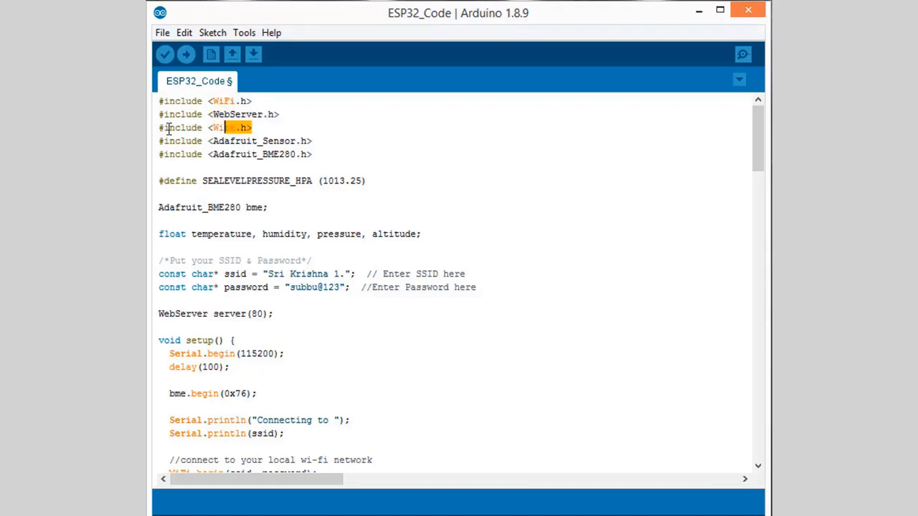
Step: Review the web-server sketch's Wire include and its Wi-Fi SSID and password lines
{"action": "triple_click", "coordinate": [205, 127]}
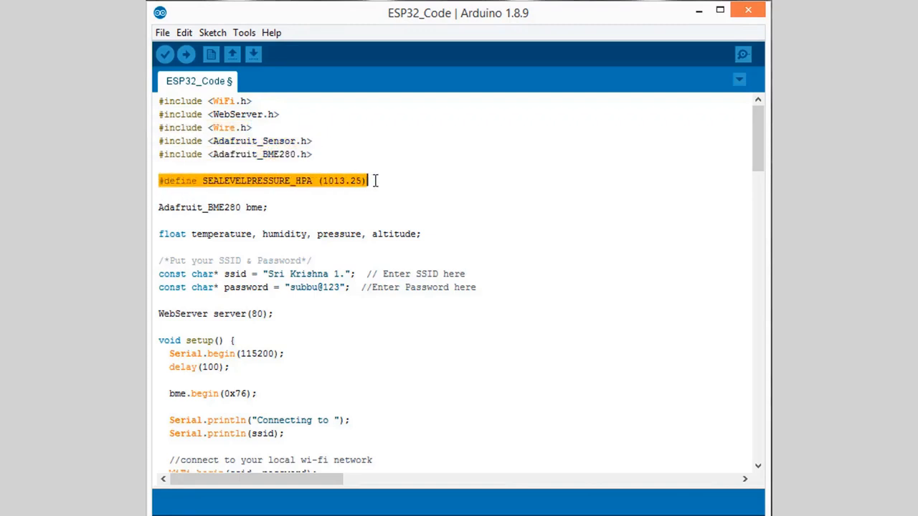
{"action": "left_click", "coordinate": [213, 208]}
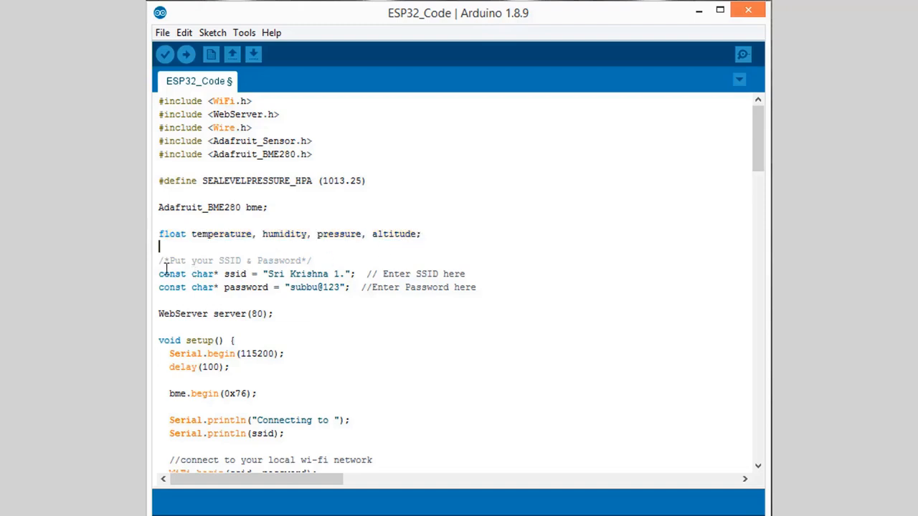
{"action": "left_click_drag", "start_coordinate": [158, 274], "coordinate": [470, 287]}
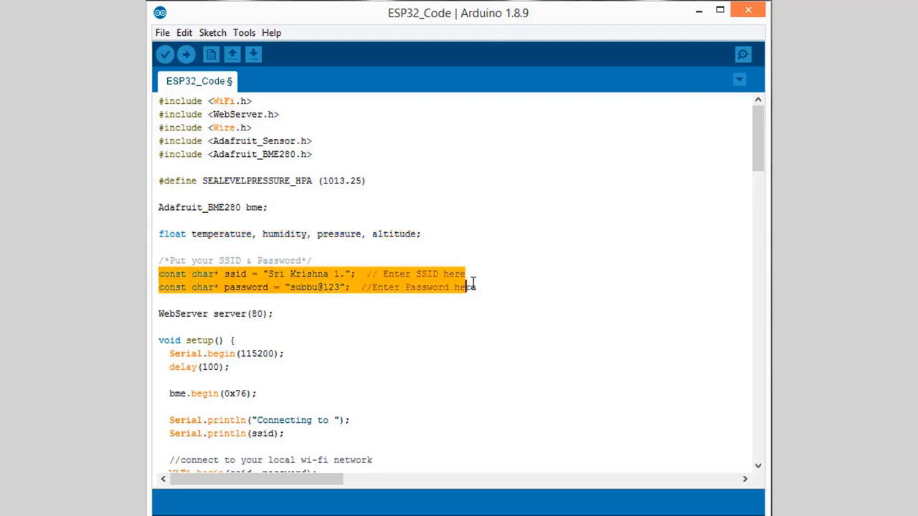
{"action": "scroll", "scroll_direction": "down", "scroll_amount": 3}
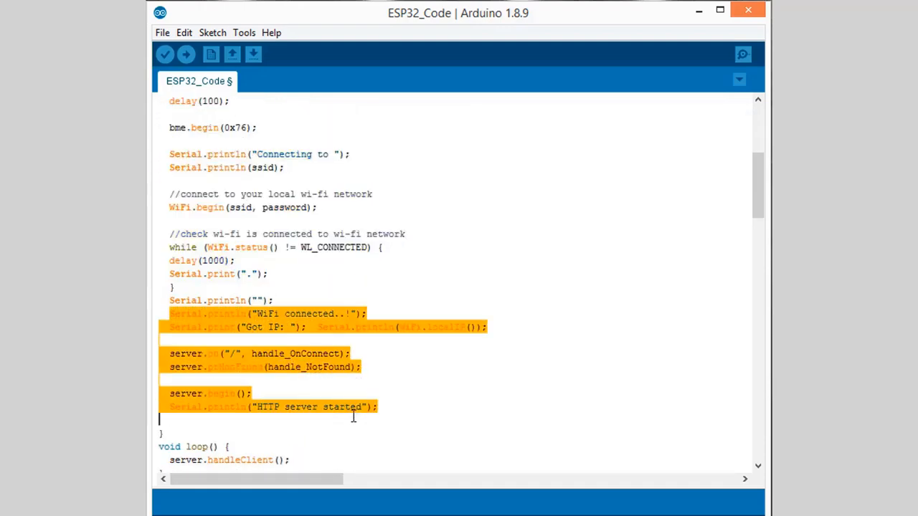
{"action": "scroll", "scroll_direction": "down", "scroll_amount": 3}
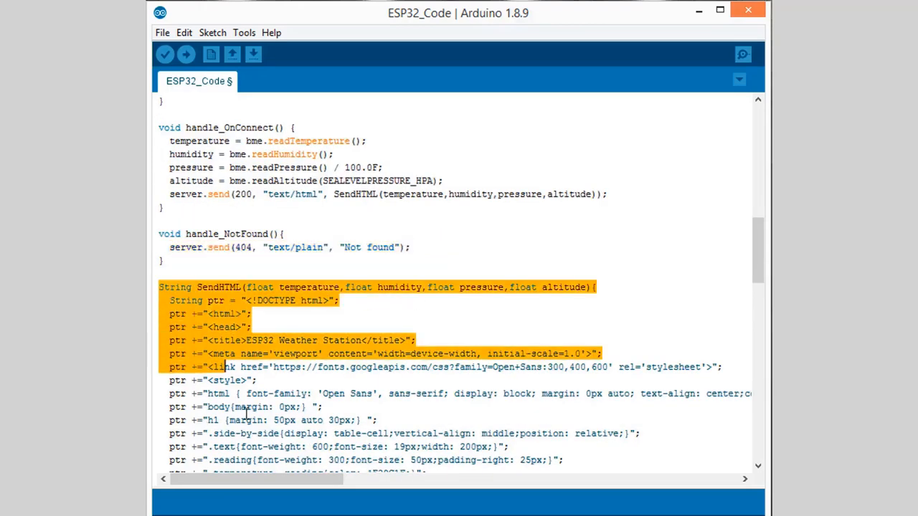
{"action": "scroll", "scroll_direction": "down", "scroll_amount": 3}
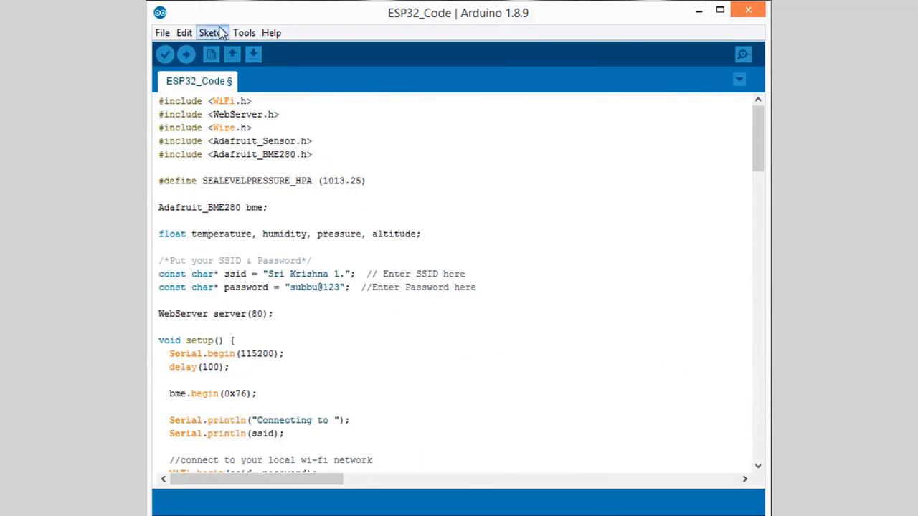
Step: Select ESP32 Dev Module as the board and upload the sketch
{"action": "left_click", "coordinate": [244, 33]}
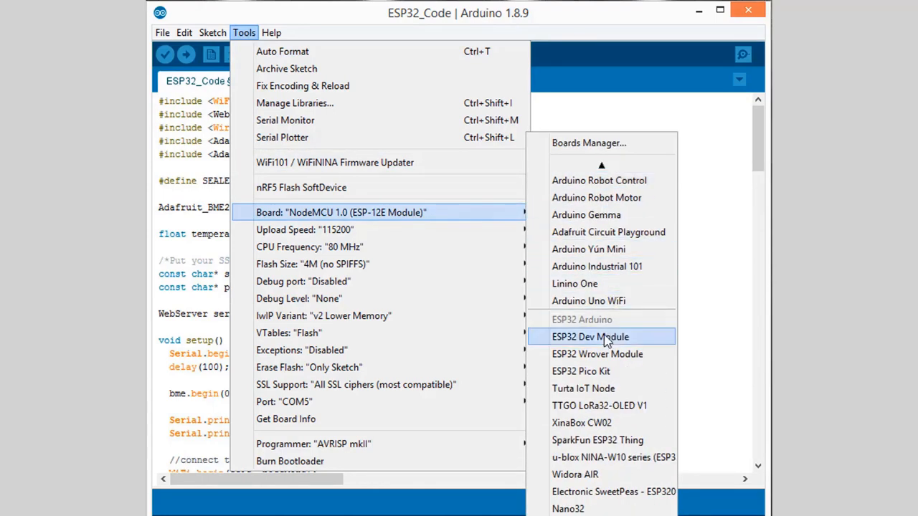
{"action": "left_click", "coordinate": [591, 337]}
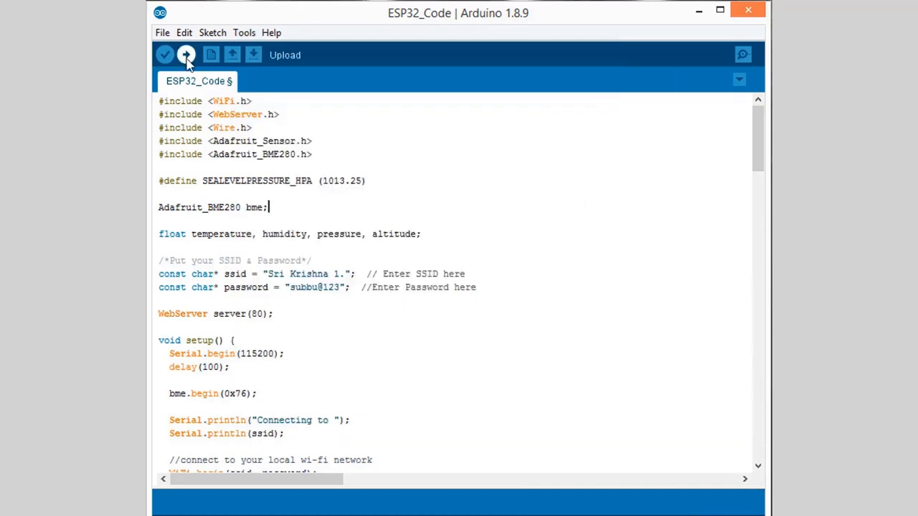
{"action": "left_click", "coordinate": [188, 54]}
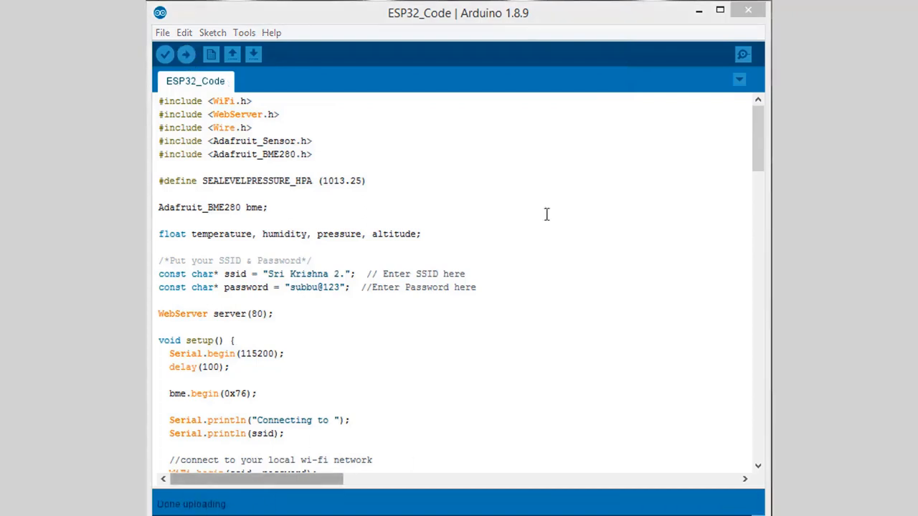
Step: Open the Serial Monitor to read the ESP32's Wi-Fi status and IP 192.168.1.18
{"action": "left_click", "coordinate": [743, 56]}
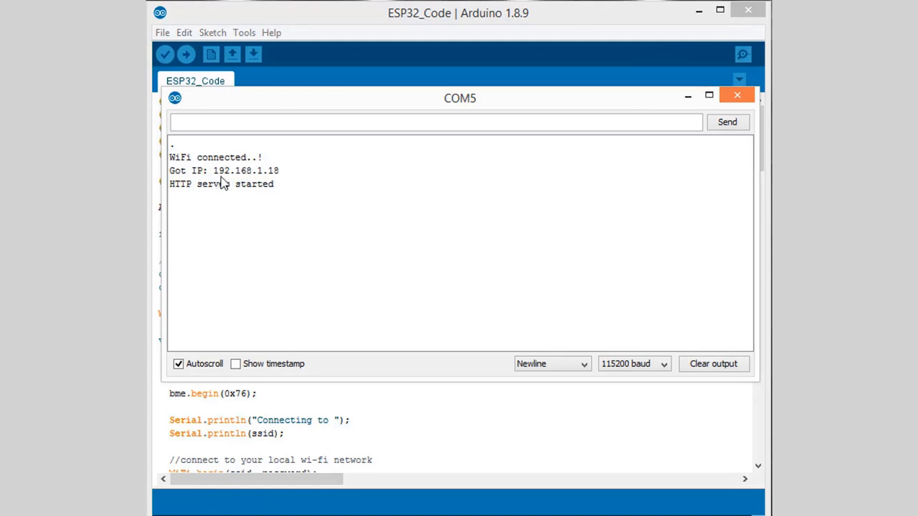
{"action": "mouse_move", "coordinate": [215, 172]}
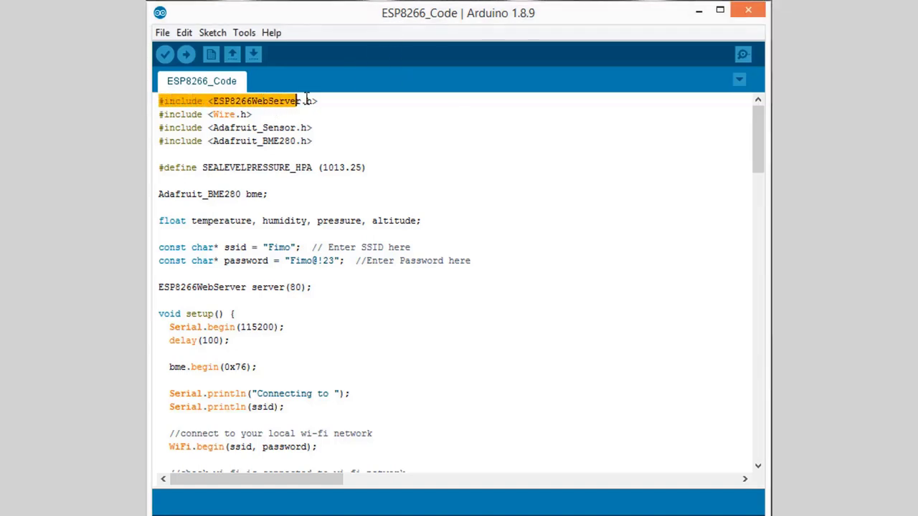
{"action": "left_click", "coordinate": [159, 128]}
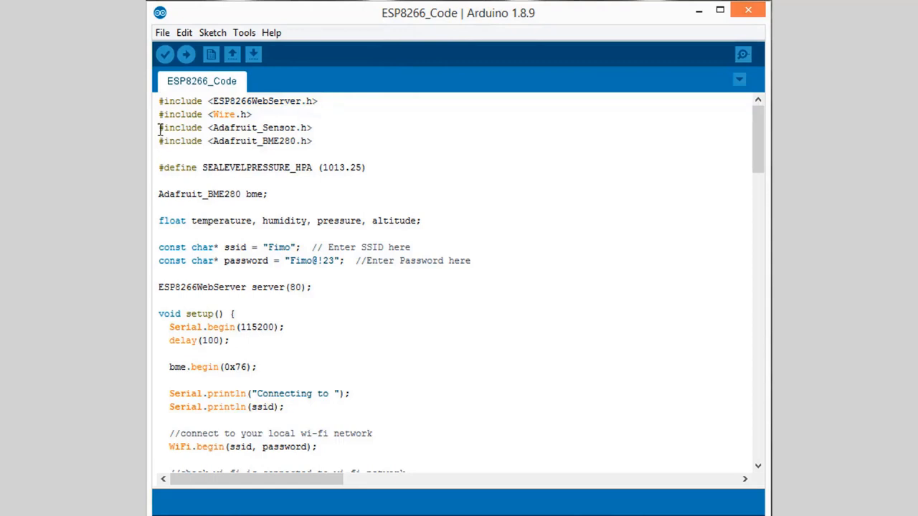
{"action": "triple_click", "coordinate": [205, 114]}
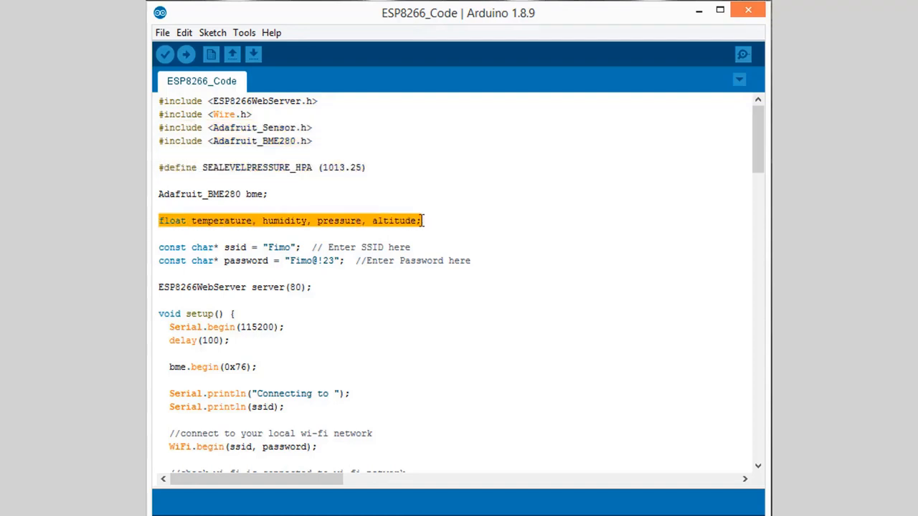
{"action": "left_click", "coordinate": [159, 247]}
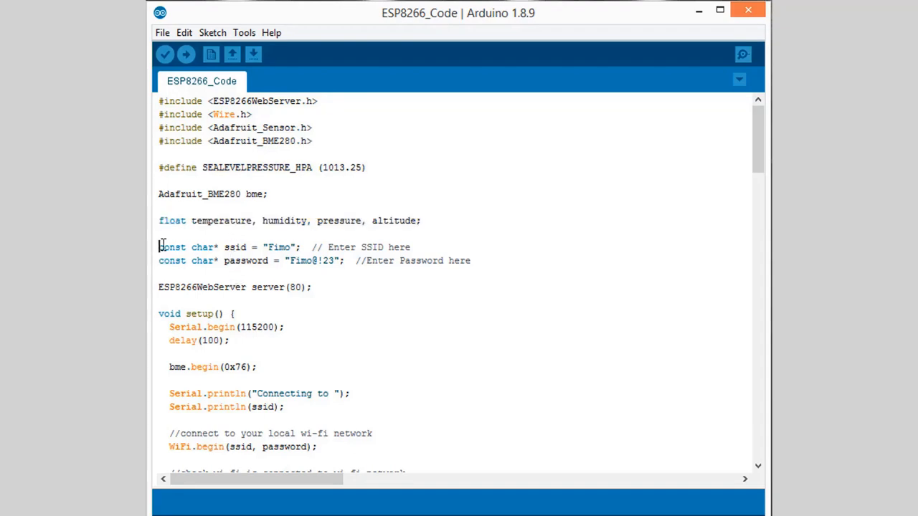
{"action": "left_click_drag", "start_coordinate": [159, 246], "coordinate": [471, 260]}
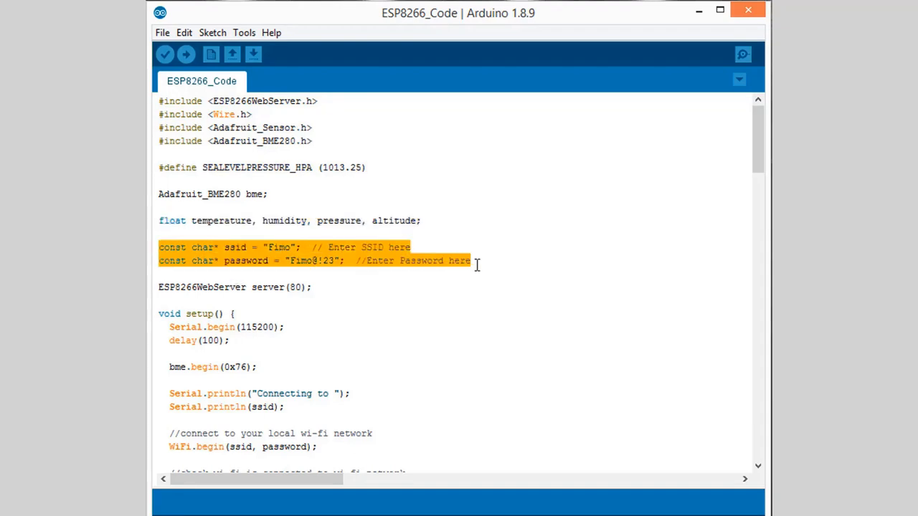
{"action": "scroll", "scroll_direction": "down", "scroll_amount": 3}
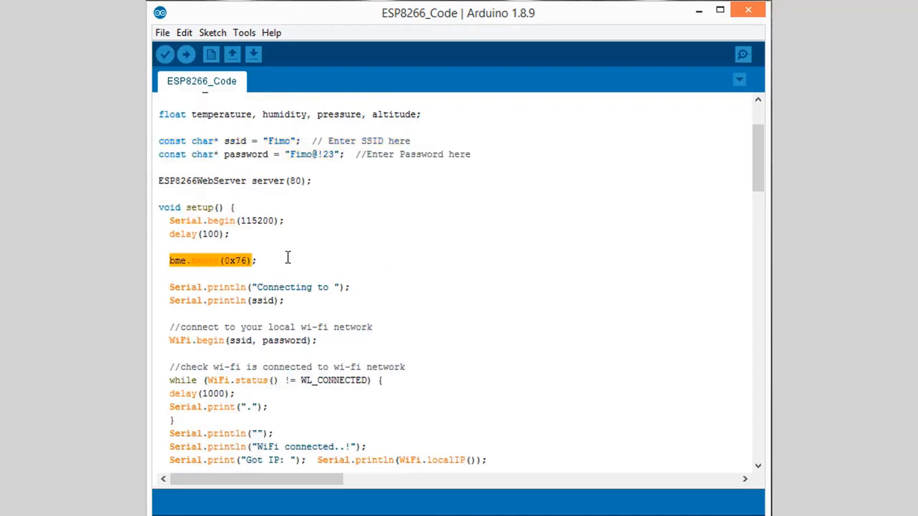
{"action": "scroll", "scroll_direction": "down", "scroll_amount": 3}
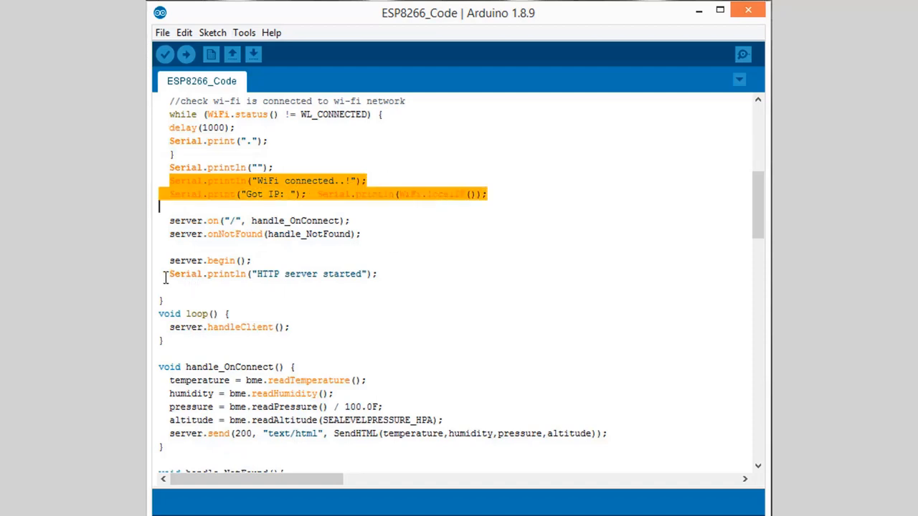
{"action": "scroll", "scroll_direction": "down", "scroll_amount": 3}
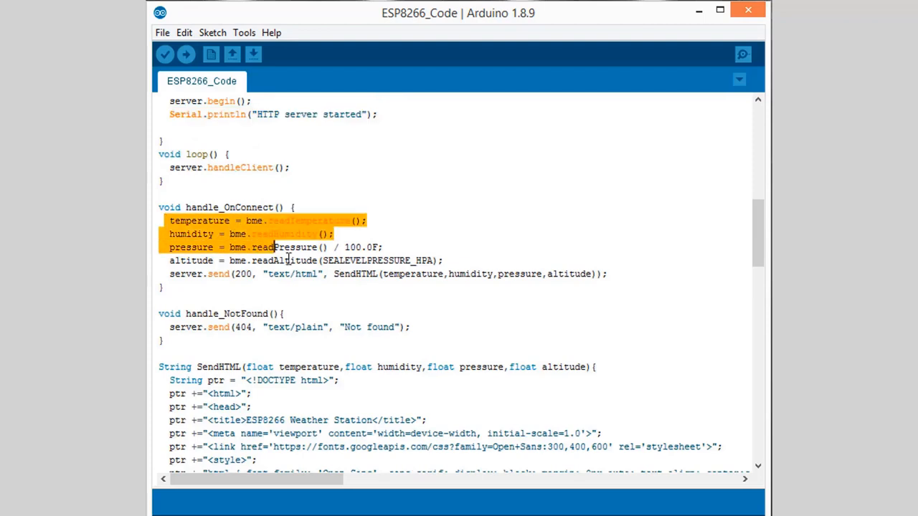
{"action": "left_click_drag", "start_coordinate": [274, 247], "coordinate": [606, 273]}
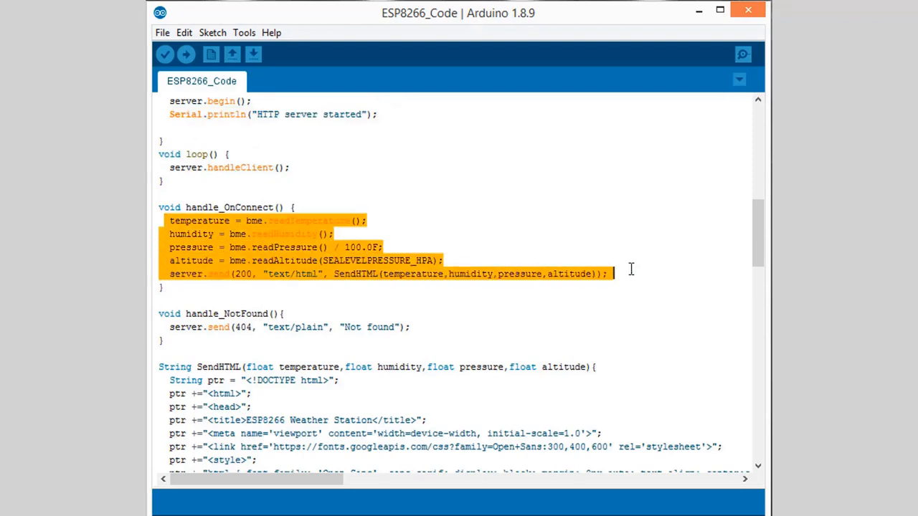
{"action": "left_click", "coordinate": [413, 260]}
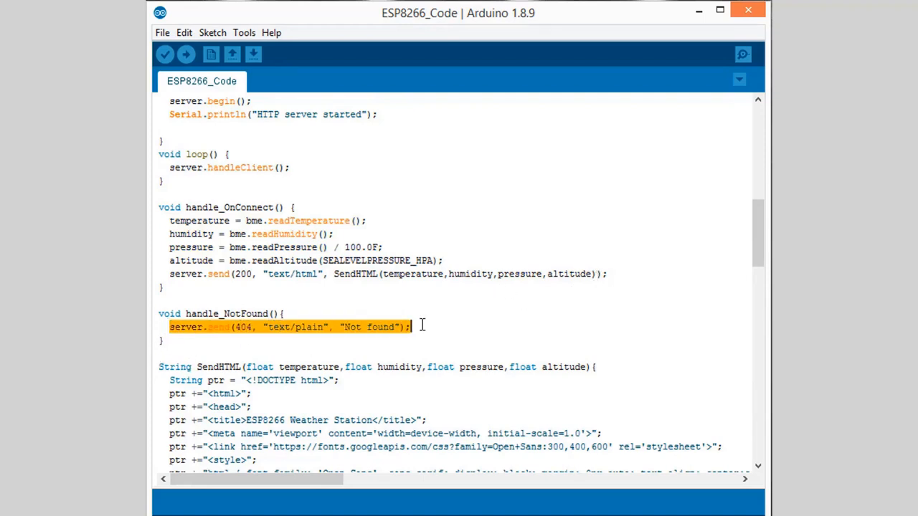
Step: Review the HTML-building code, then select and confirm NodeMCU 1.0 (ESP-12E Module) as the board
{"action": "scroll", "scroll_direction": "down", "scroll_amount": 3}
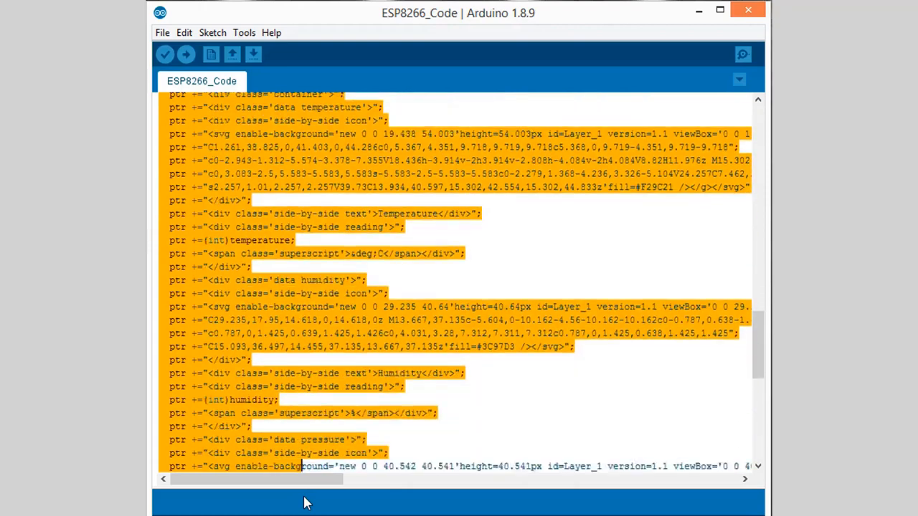
{"action": "scroll", "scroll_direction": "down", "scroll_amount": 3}
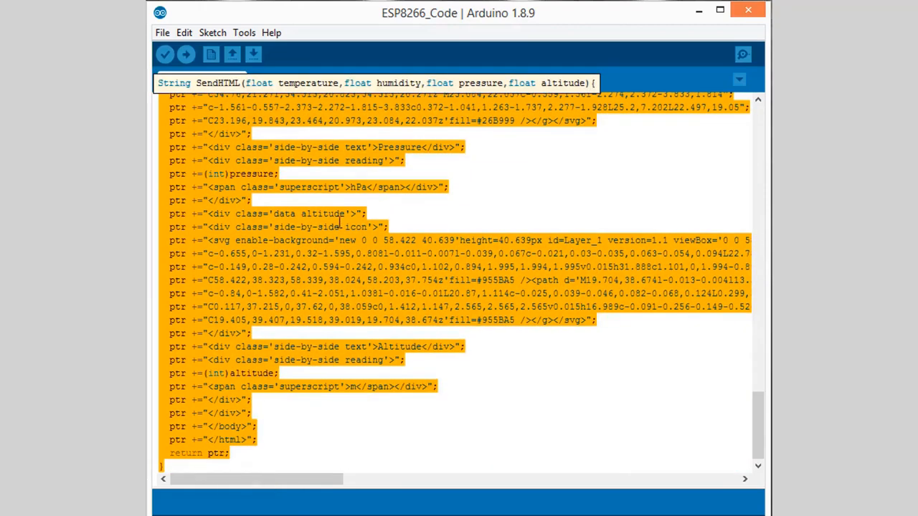
{"action": "left_click", "coordinate": [244, 32]}
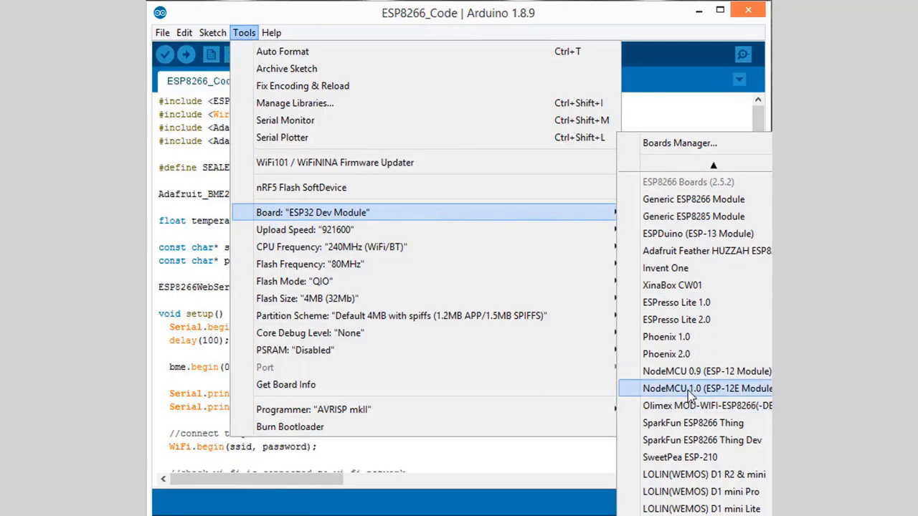
{"action": "left_click", "coordinate": [694, 388]}
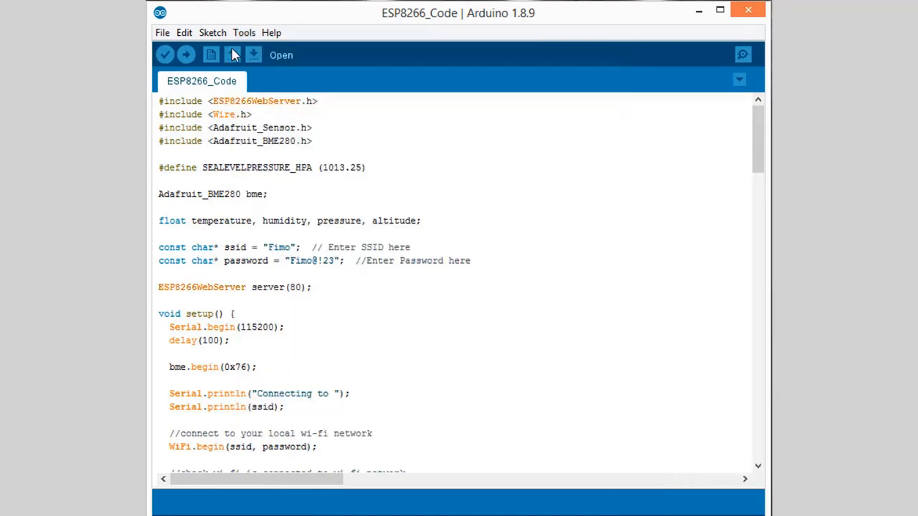
{"action": "left_click", "coordinate": [244, 32]}
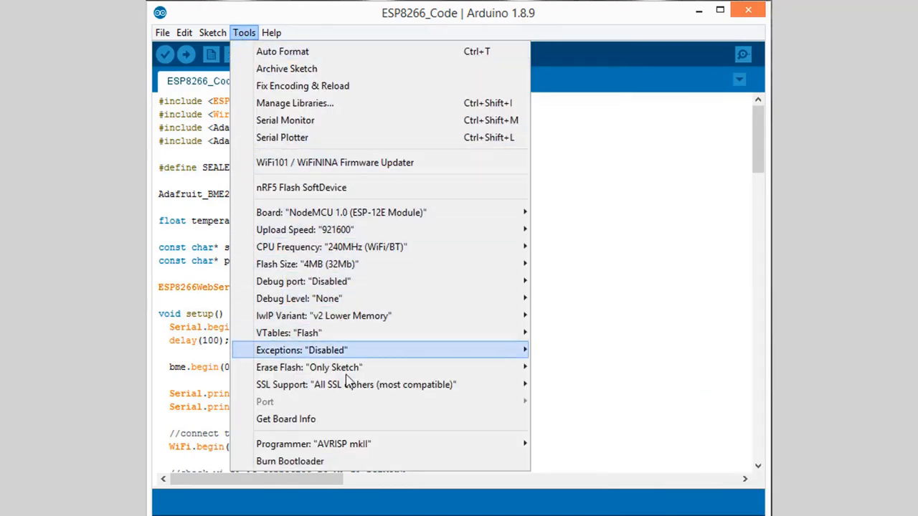